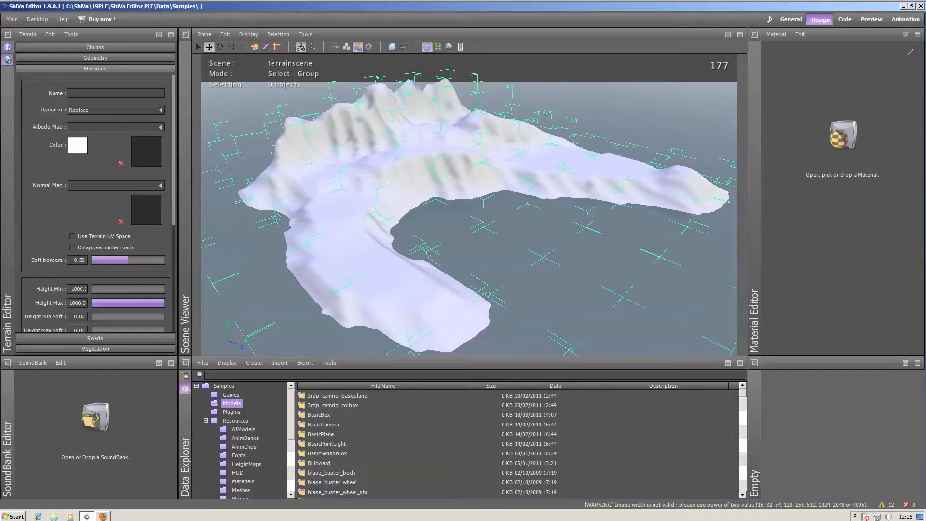
- Name the material baselaze with st_rockcanyon albedo and st_rockcanyon_n normal maps
left_click(159, 109)
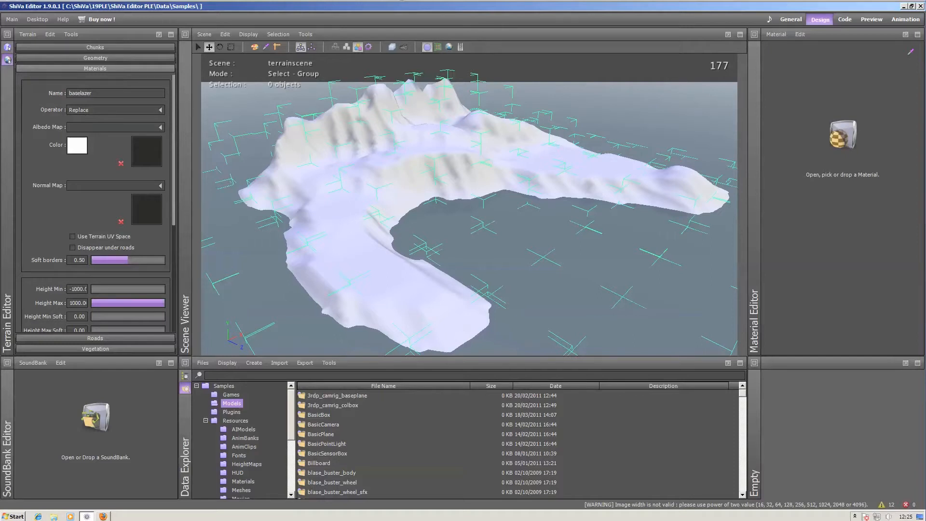
left_click(159, 126)
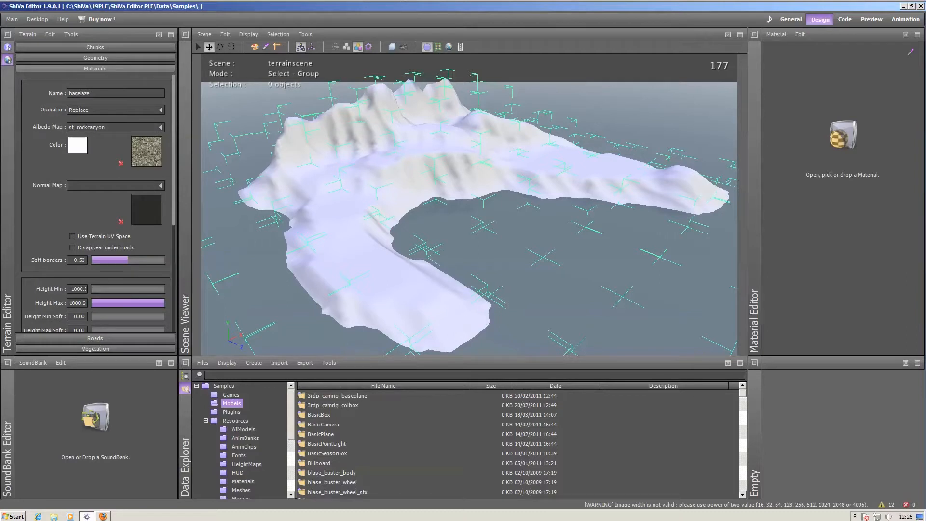
left_click(160, 186)
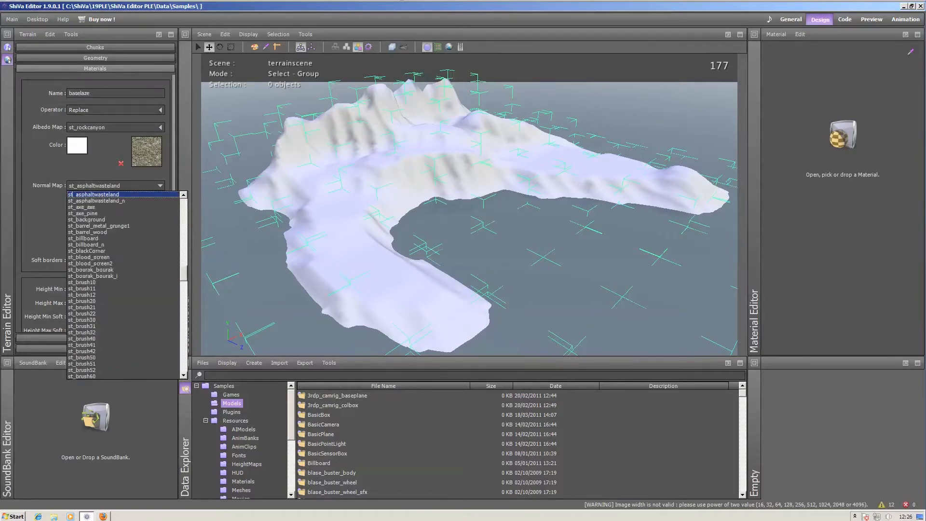
left_click(95, 186)
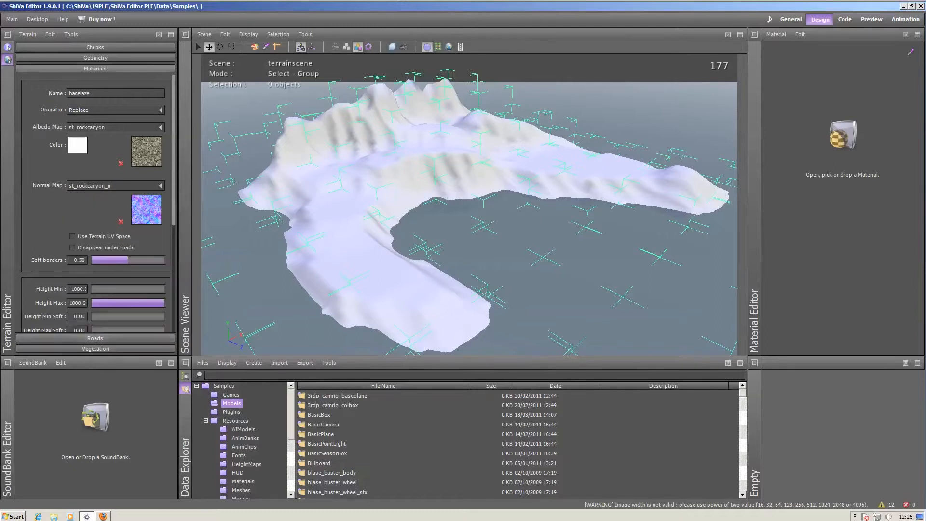
left_click(73, 236)
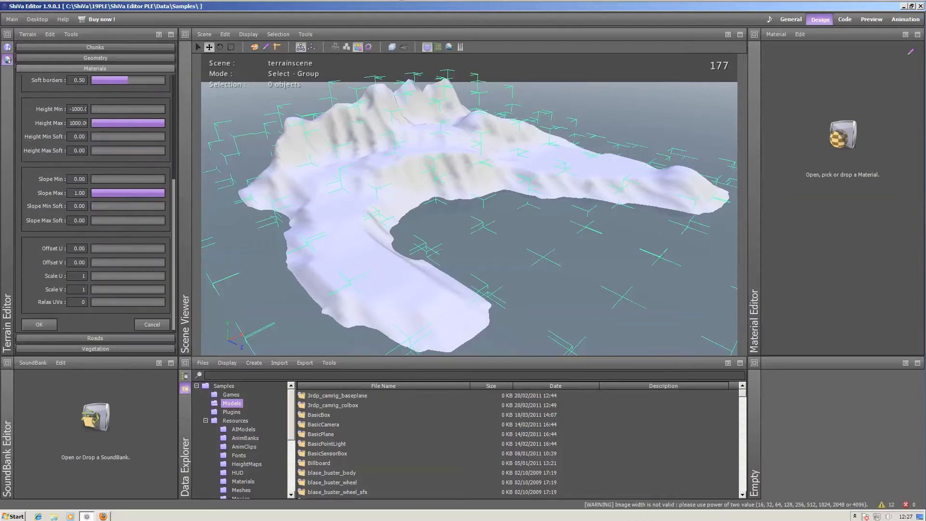
- Confirm the baselaze layer so the rocky canyon texture covers the terrain
left_click(94, 68)
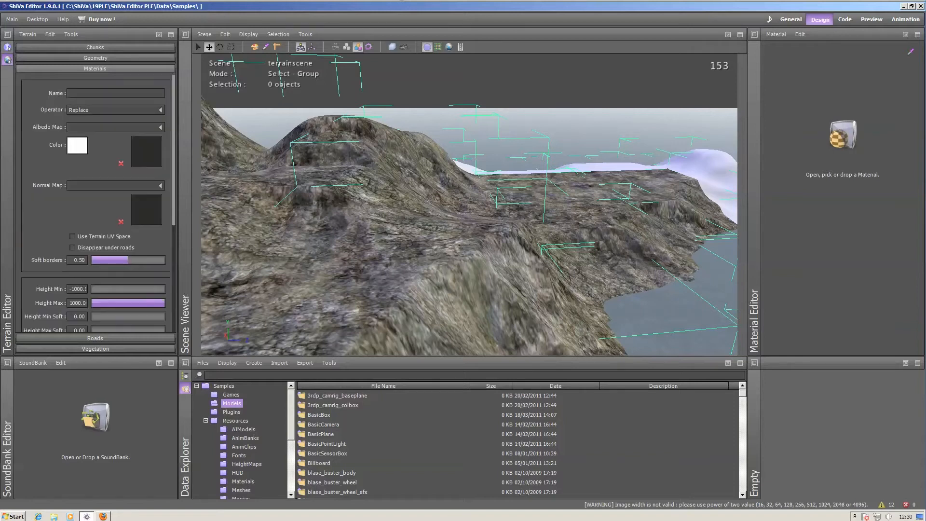
- Name the material sand, choose its albedo, limit Height Max 32, Slope Max 0.12, Scale 5 by 5
type("sand")
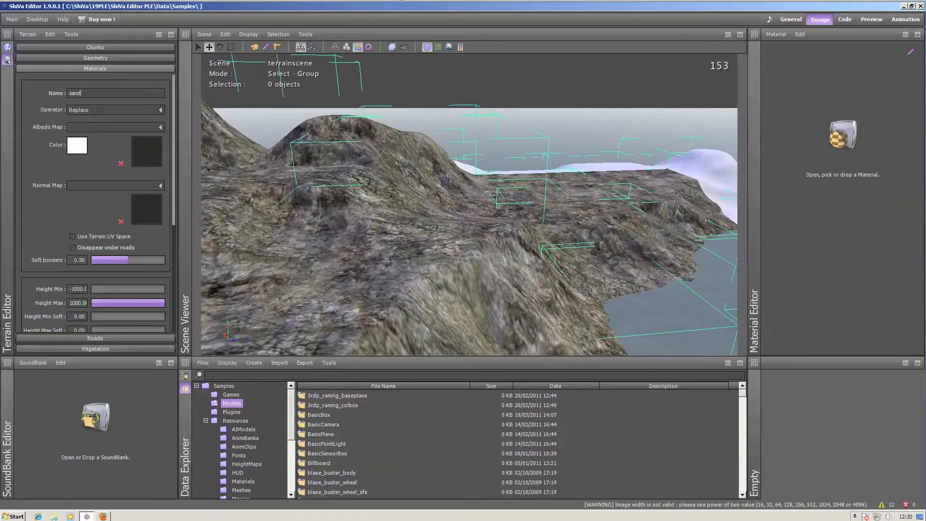
left_click(165, 126)
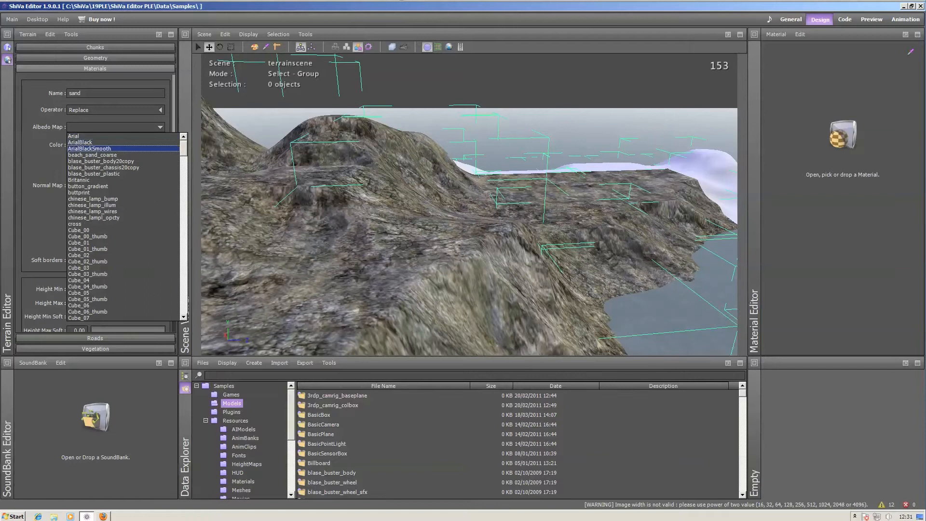
scroll("down", 3)
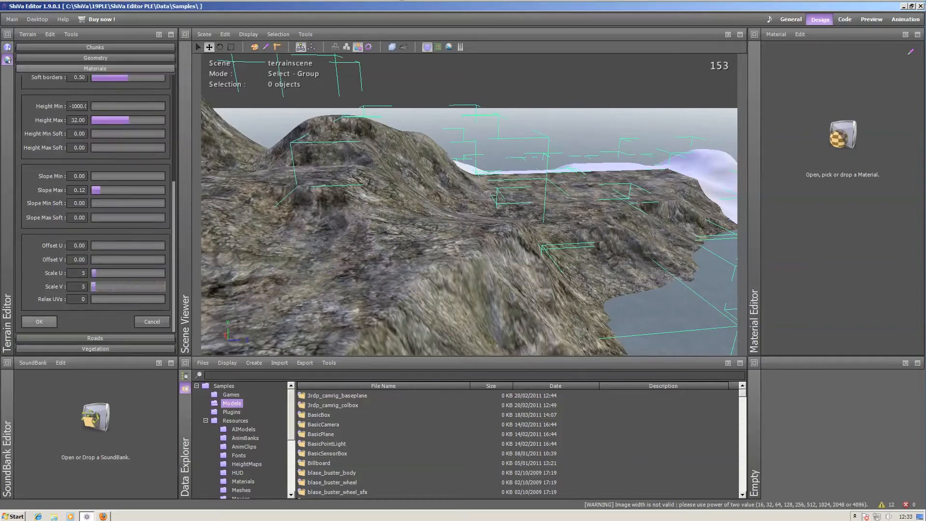
- Confirm the sand layer so low, flat areas of the island turn sandy
left_click(94, 67)
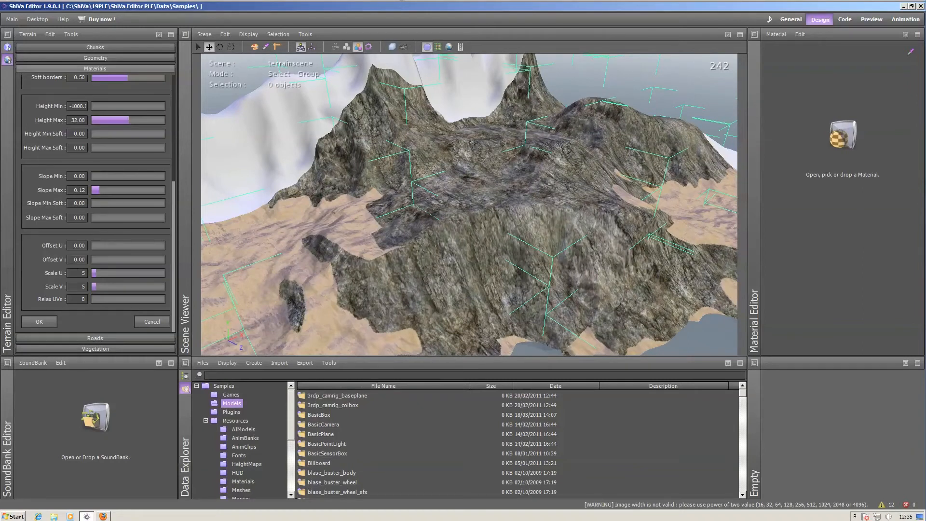
- Set the sand material's Slope Max Soft to 0.60 and apply it
scroll("up", 3)
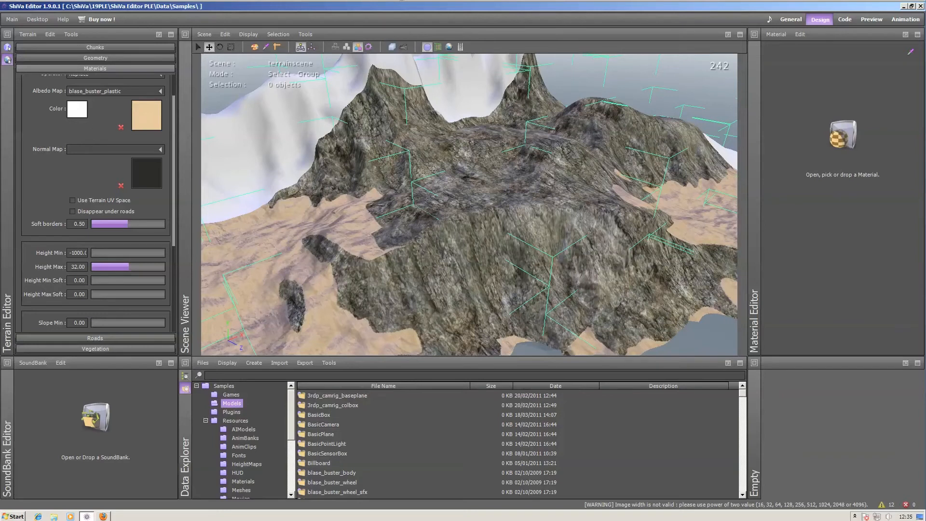
scroll("down", 3)
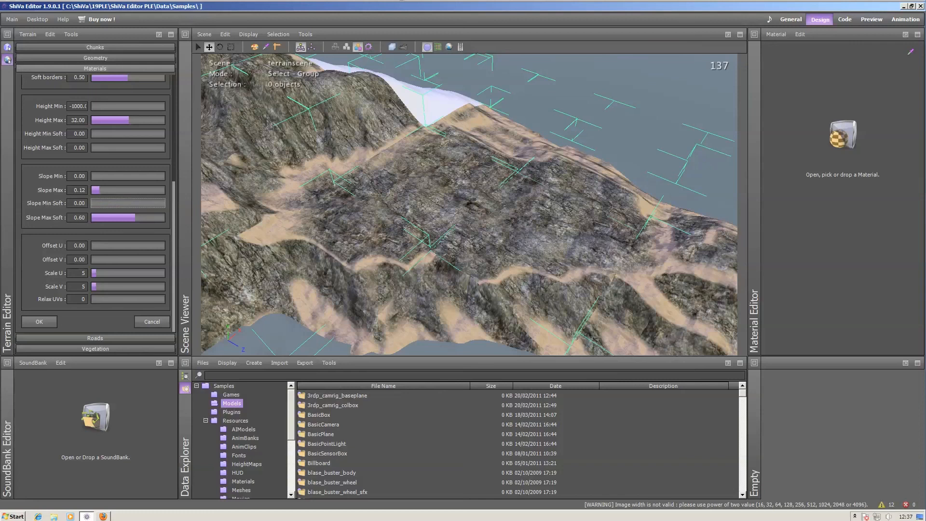
left_click(95, 69)
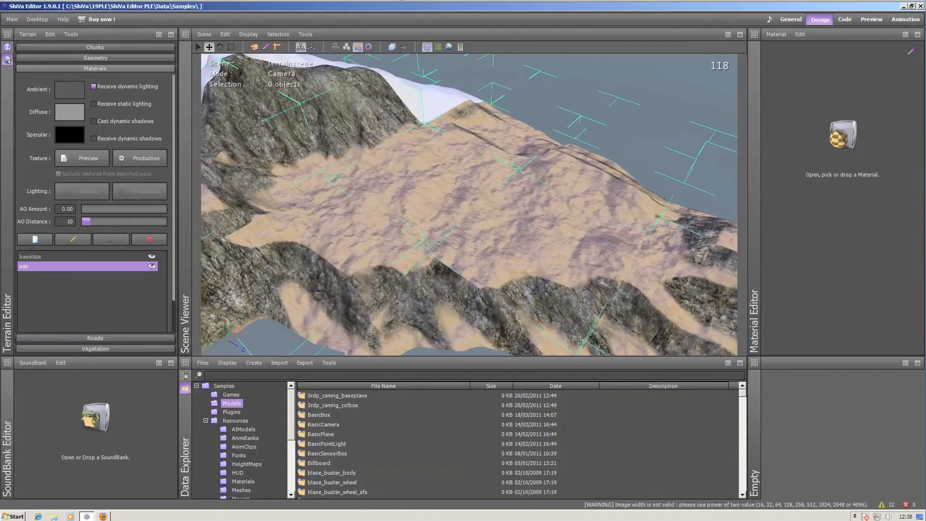